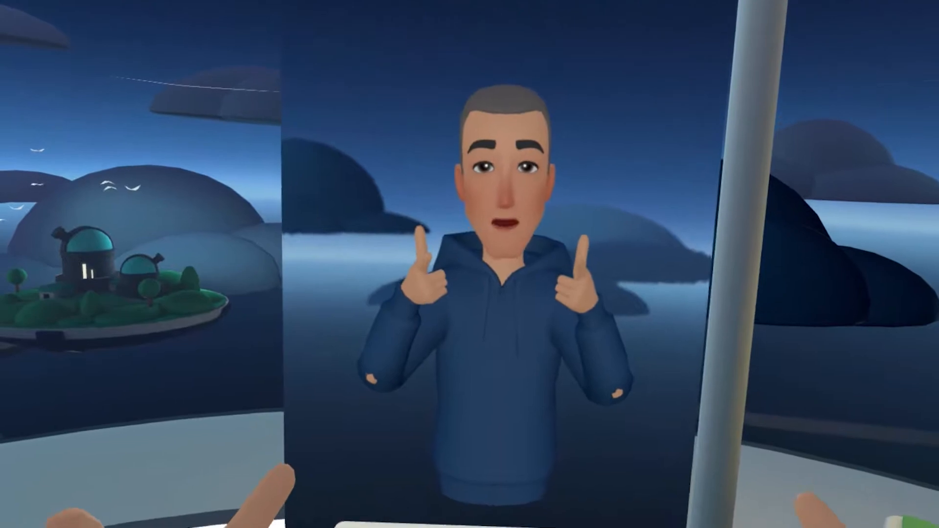
Enter build mode so the Build menu shows the basic Shapes to place
{"action": "left_click", "coordinate": [729, 516]}
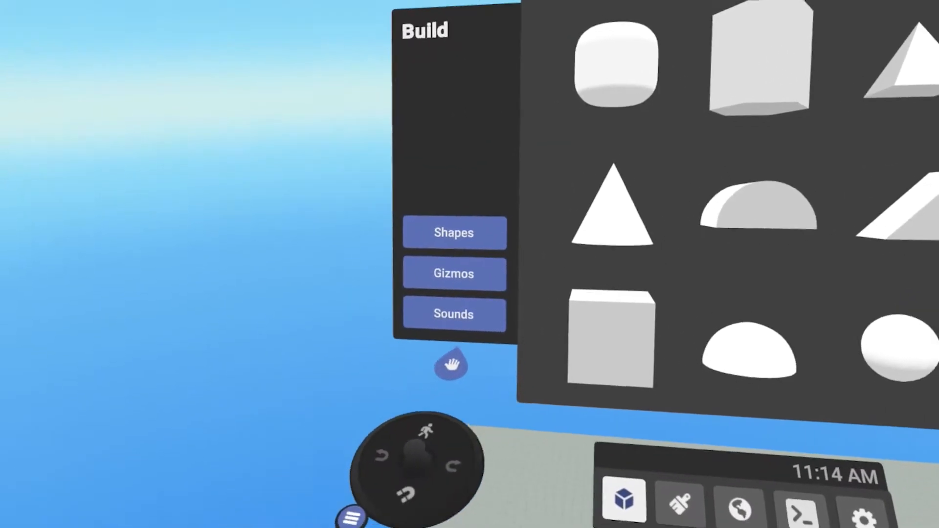
Place a Script gizmo and view its Events block list in the script editor
{"action": "left_click", "coordinate": [453, 274]}
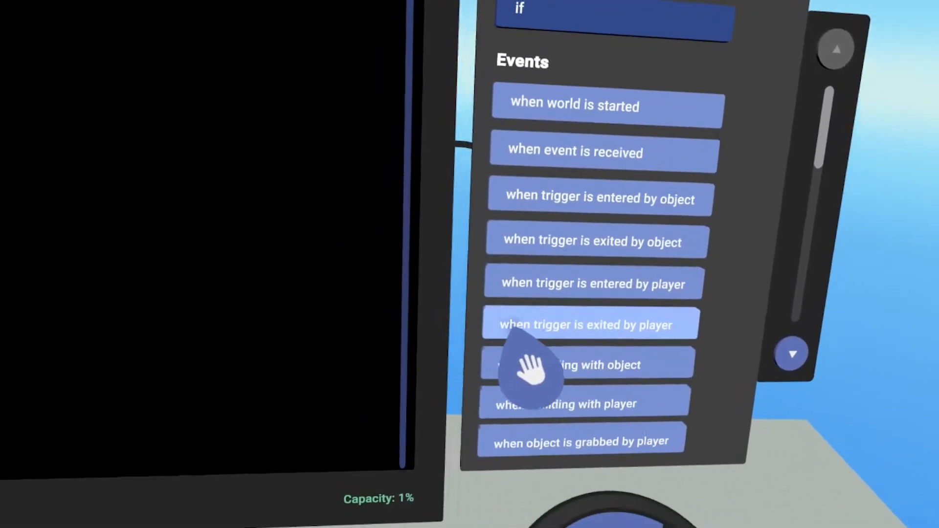
{"action": "scroll", "scroll_direction": "up", "scroll_amount": 3}
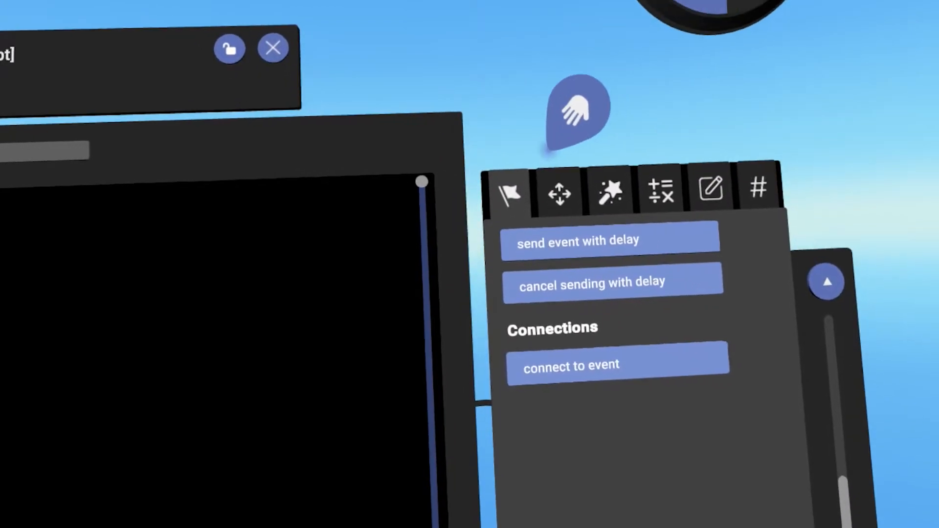
Browse the Motion block tab from move and rotate down to launch from object
{"action": "left_click", "coordinate": [557, 192]}
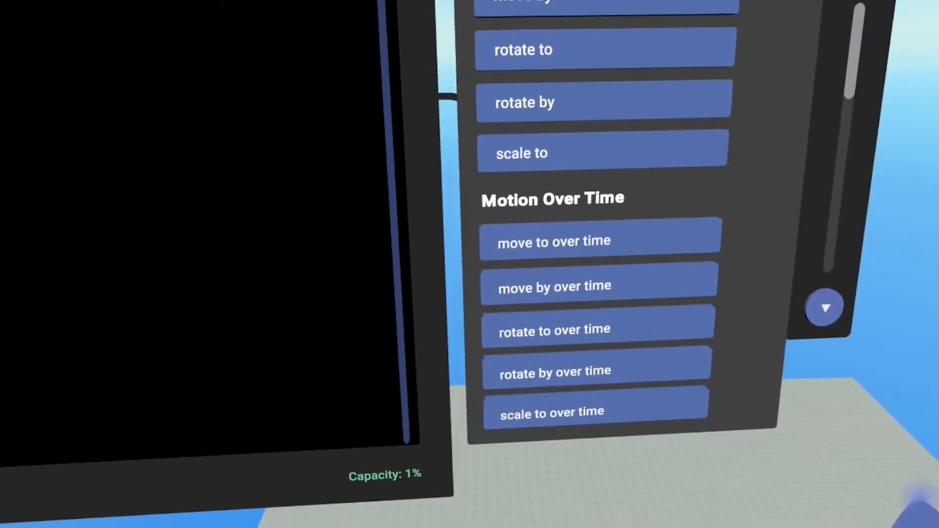
{"action": "scroll", "scroll_direction": "up", "scroll_amount": 3}
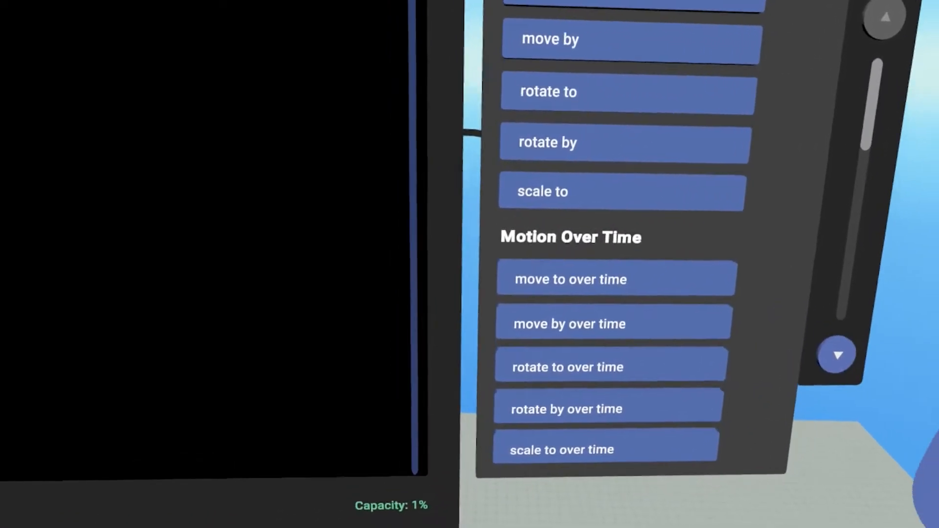
{"action": "scroll", "scroll_direction": "down", "scroll_amount": 3}
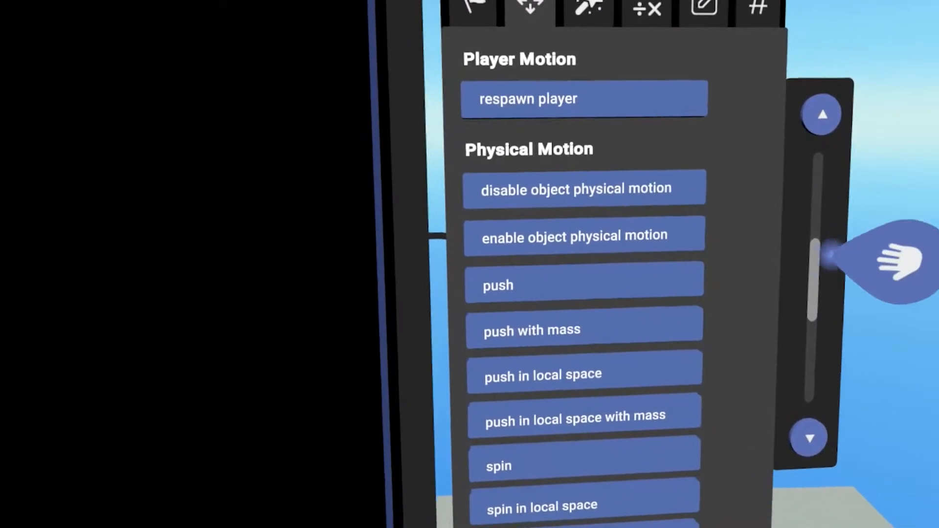
{"action": "scroll", "scroll_direction": "down", "scroll_amount": 3}
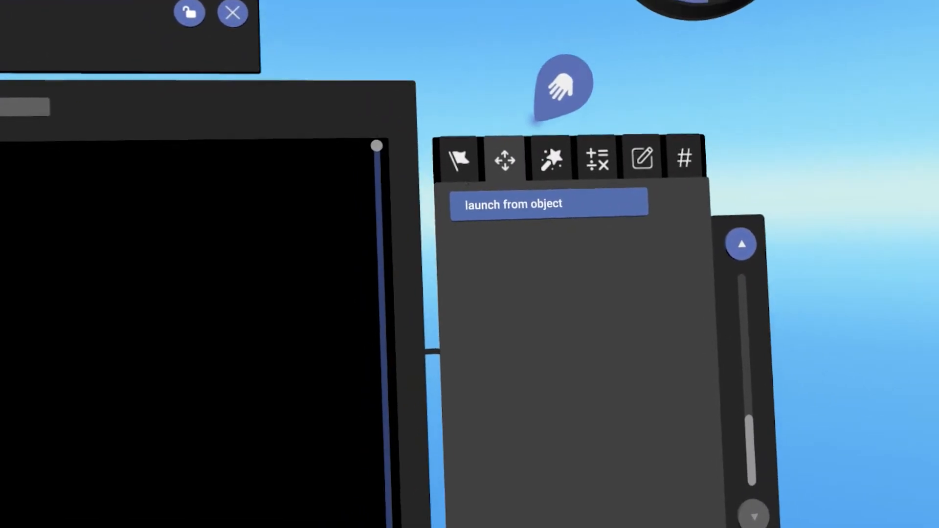
{"action": "left_click", "coordinate": [549, 158]}
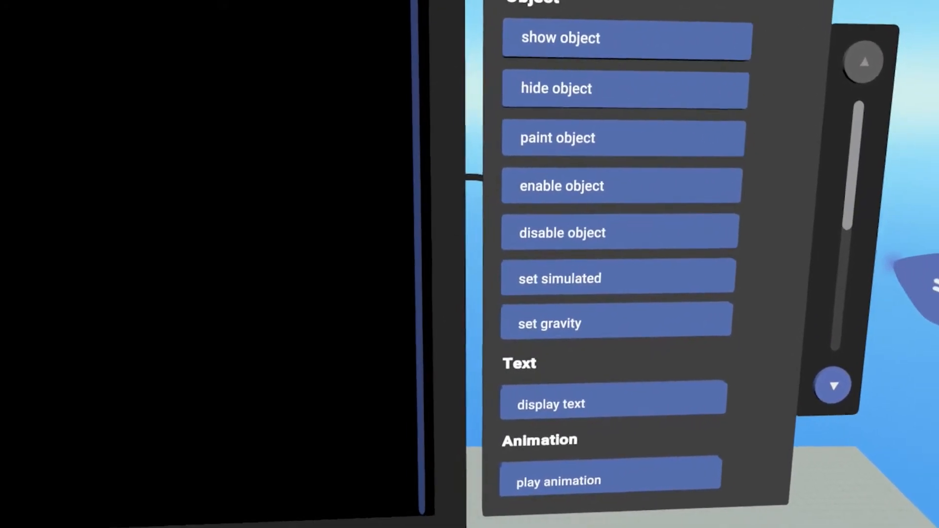
Scroll through the Object, Text and Animation blocks in the Effects tab
{"action": "scroll", "scroll_direction": "down", "scroll_amount": 3}
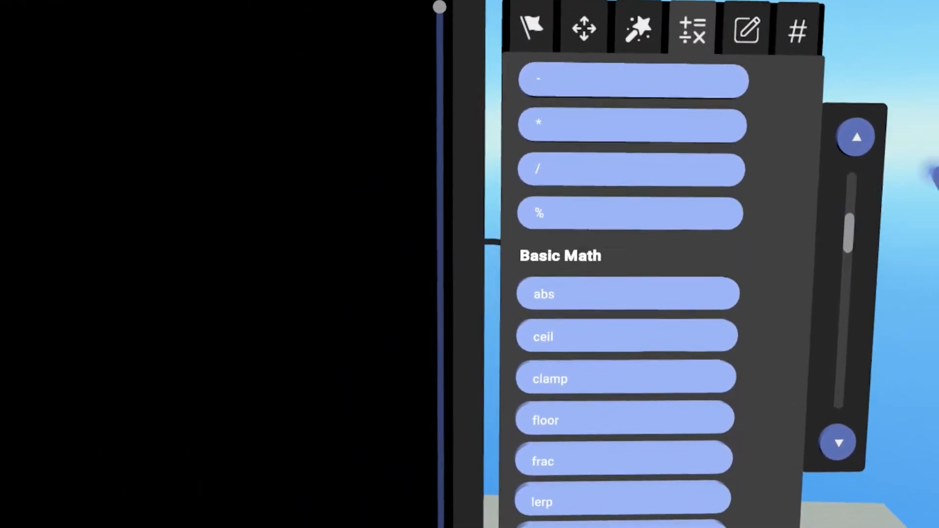
Scroll the math tab from random numbers through transform and vector blocks to colour
{"action": "scroll", "scroll_direction": "down", "scroll_amount": 3}
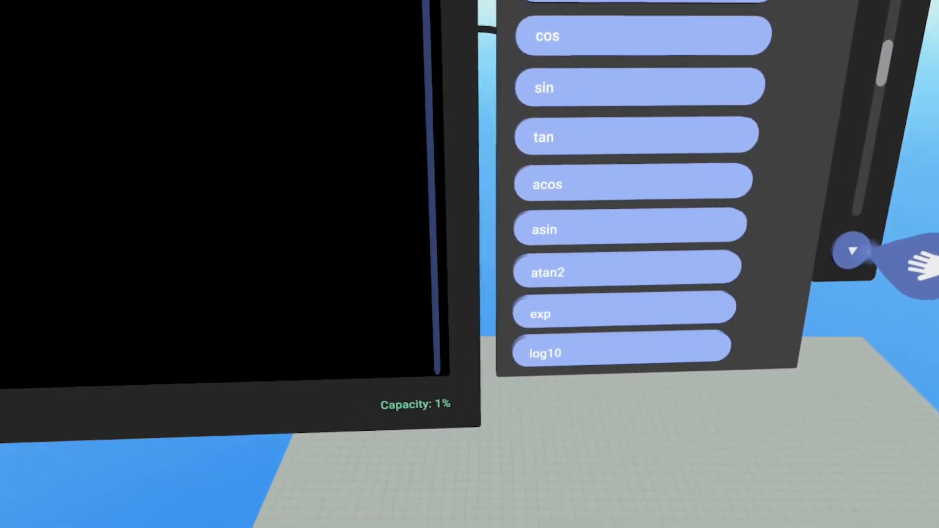
{"action": "scroll", "scroll_direction": "down", "scroll_amount": 3}
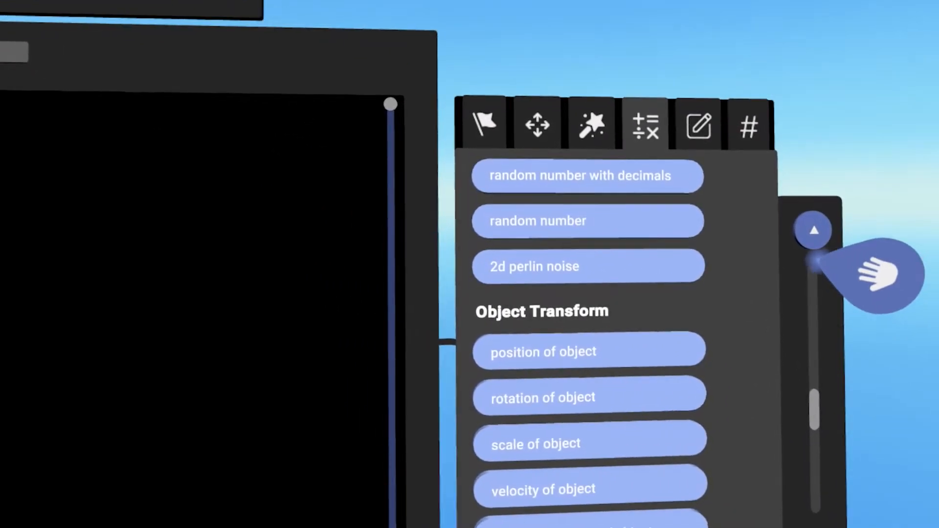
{"action": "scroll", "scroll_direction": "down", "scroll_amount": 3}
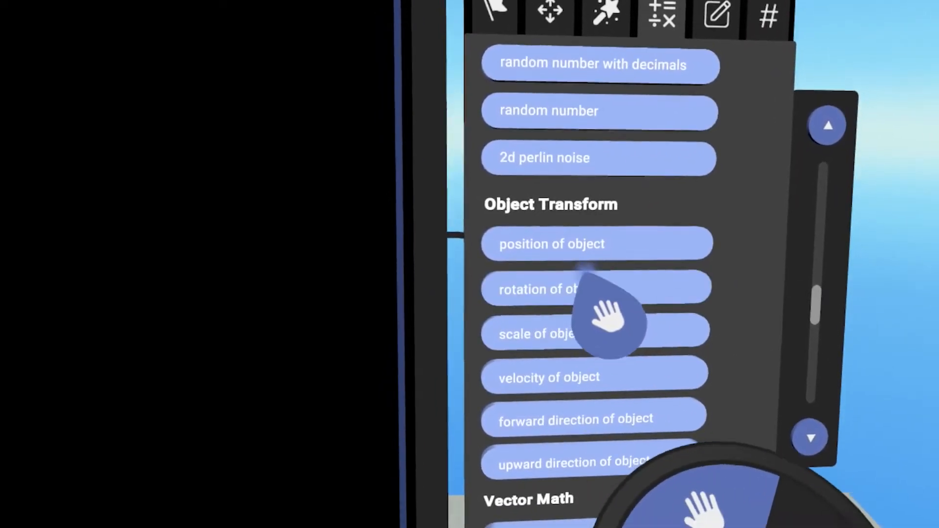
{"action": "scroll", "scroll_direction": "down", "scroll_amount": 3}
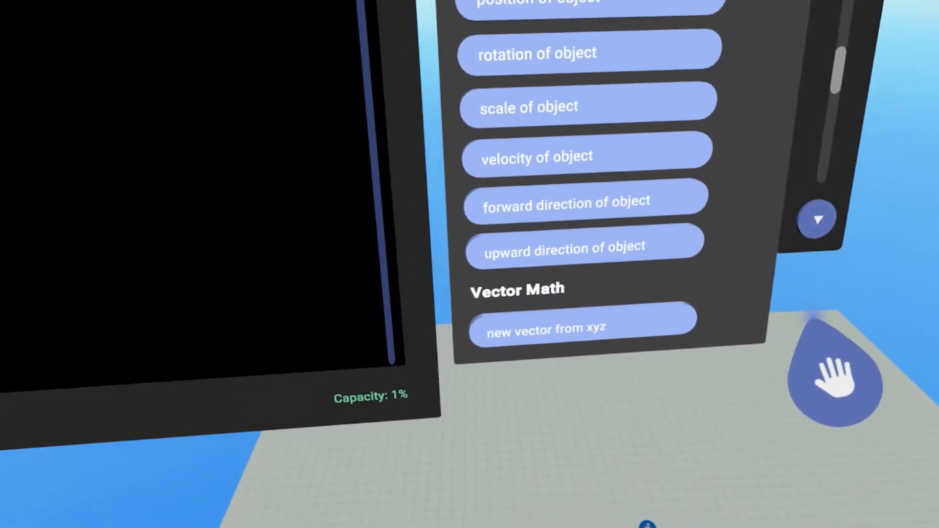
{"action": "mouse_move", "coordinate": [748, 353]}
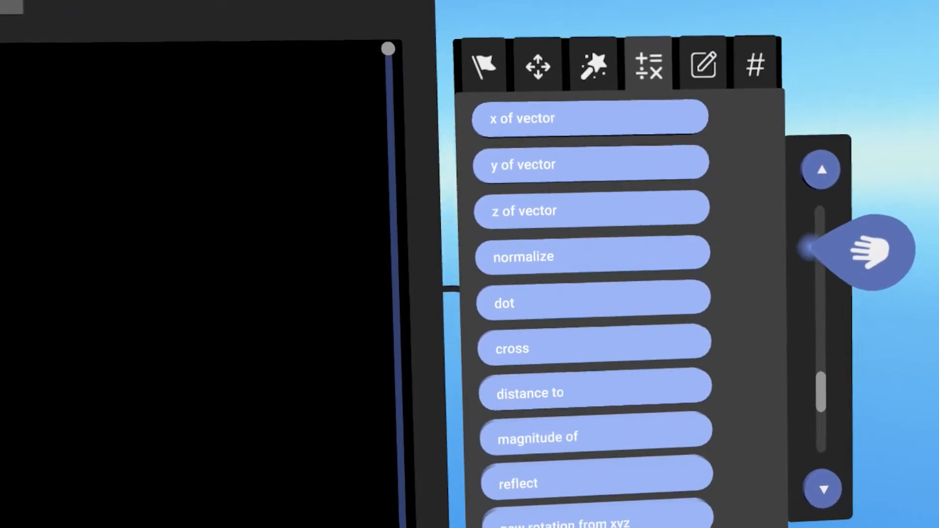
{"action": "scroll", "scroll_direction": "down", "scroll_amount": 3}
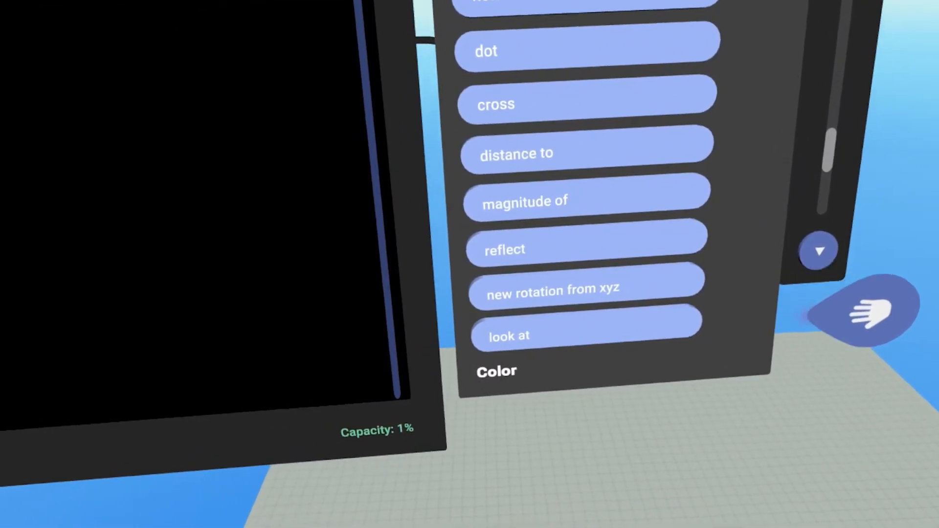
{"action": "scroll", "scroll_direction": "down", "scroll_amount": 3}
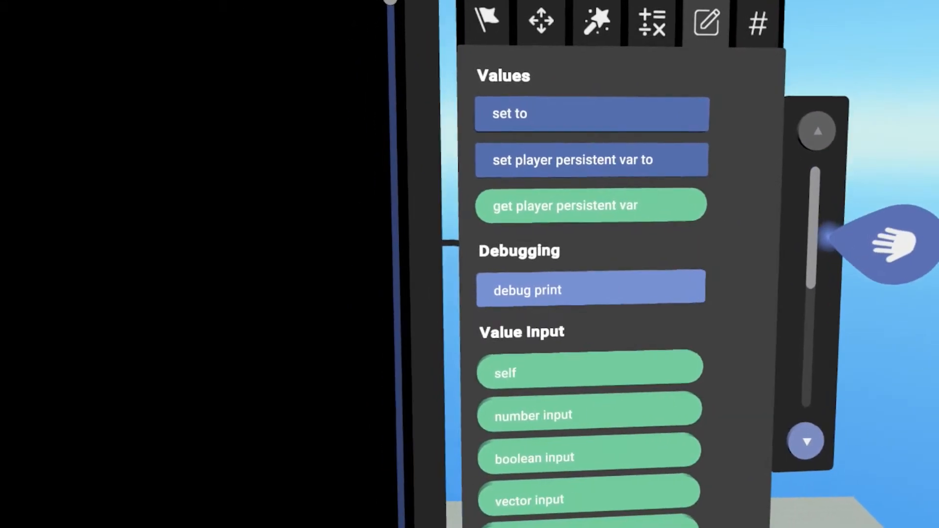
Scroll through the Values, Debugging and Value Input blocks
{"action": "scroll", "scroll_direction": "down", "scroll_amount": 3}
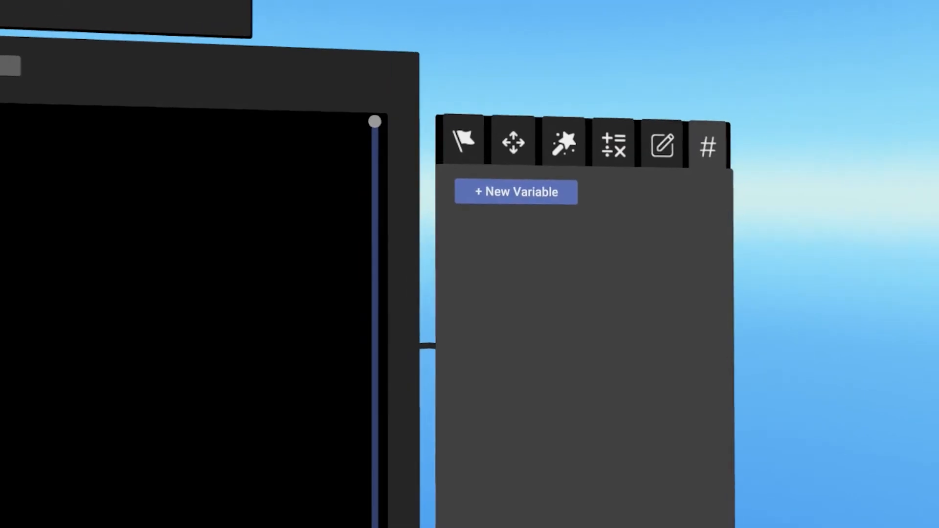
Start a new number variable in the # tab, showing its type and name fields
{"action": "left_click", "coordinate": [515, 192]}
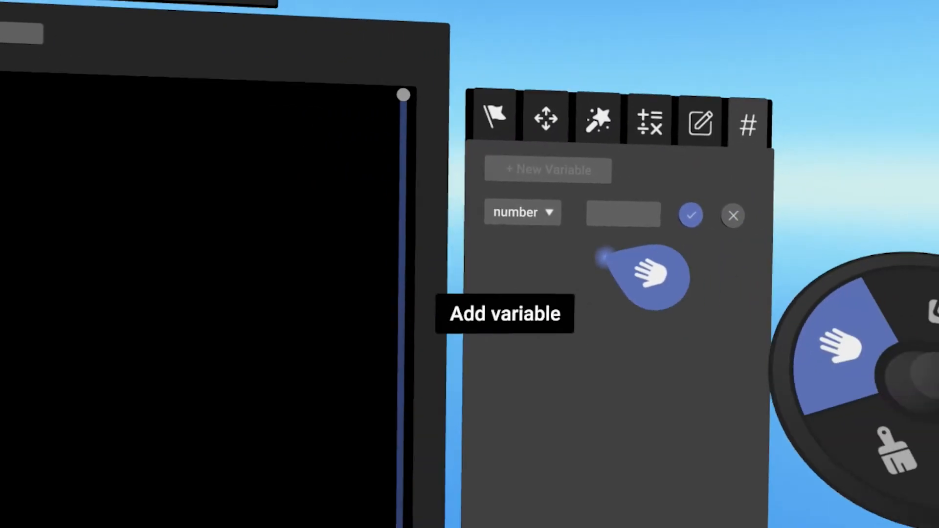
{"action": "left_click", "coordinate": [522, 212]}
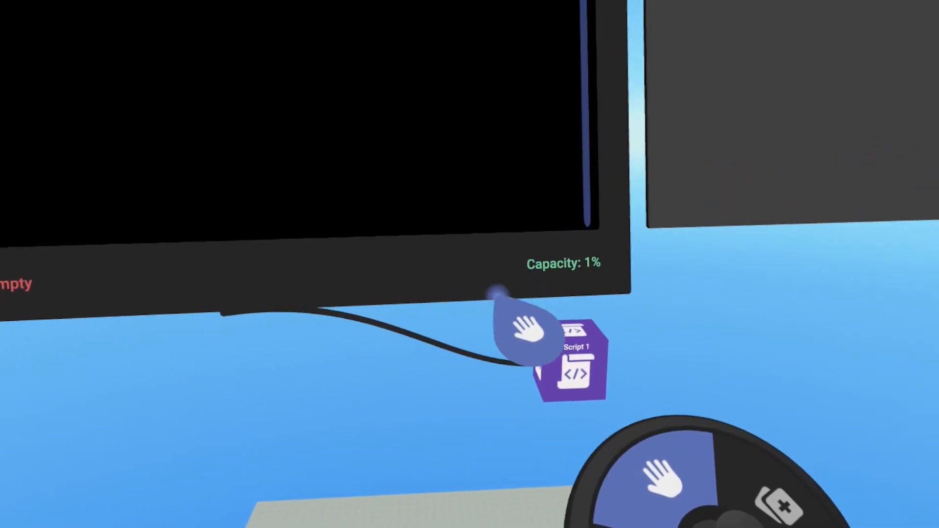
Reopen Script 1 and delete the if block, keeping only 'when world is started'
{"action": "left_click", "coordinate": [572, 364]}
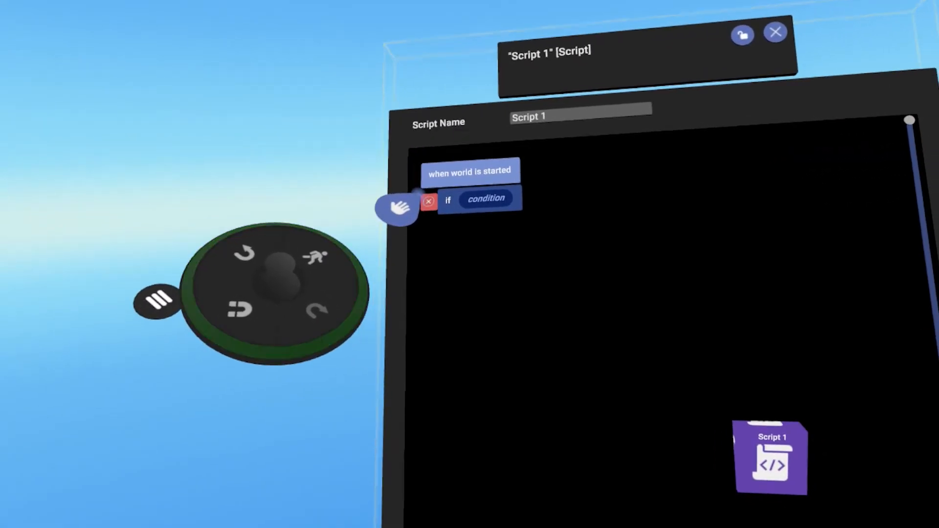
{"action": "left_click", "coordinate": [428, 201]}
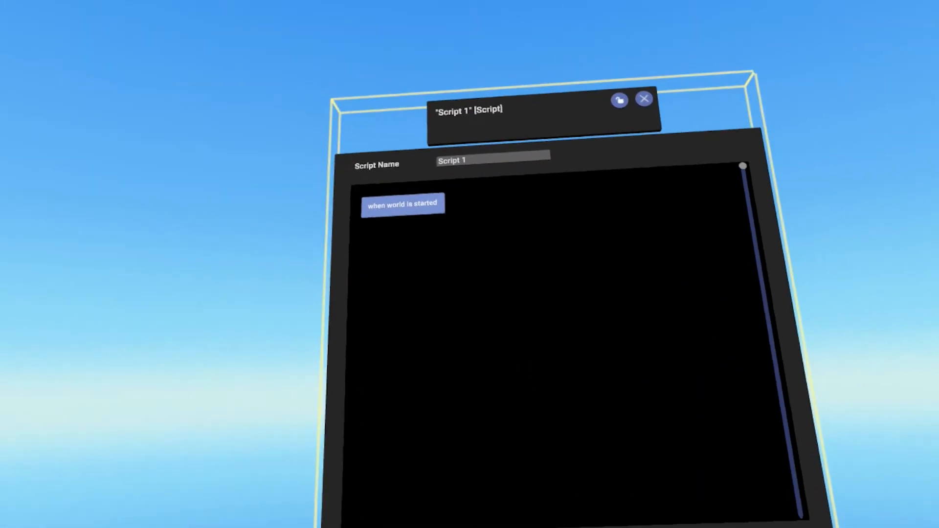